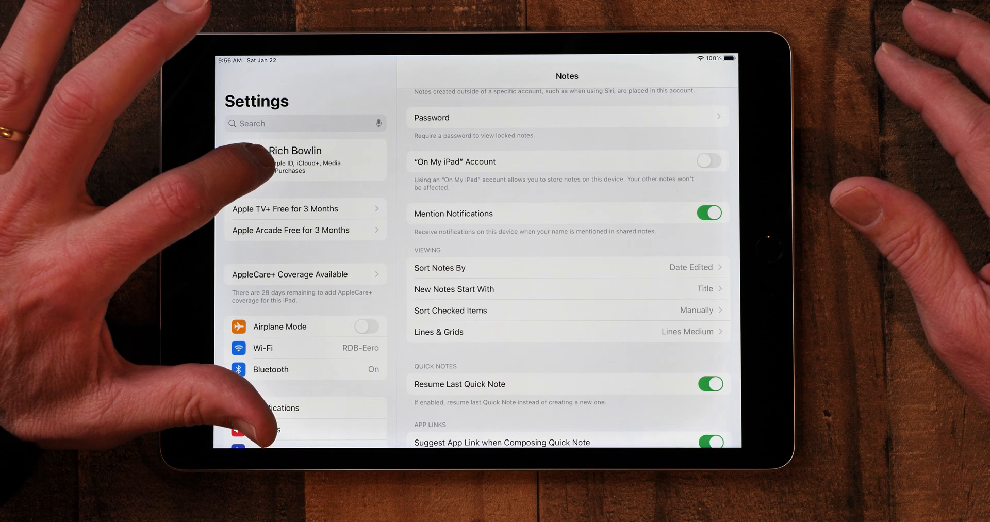
- Check in the Apple ID iCloud settings that the Notes sync toggle is on
left_click(294, 159)
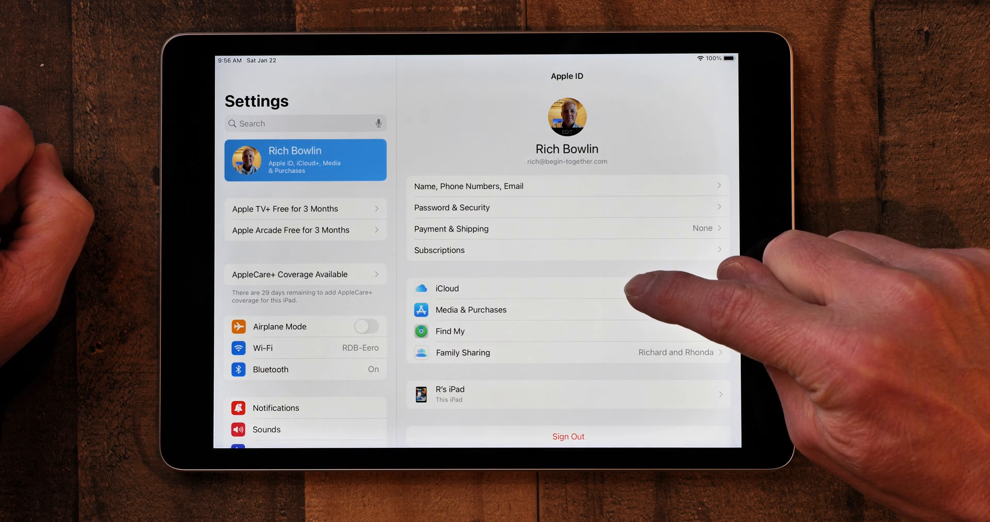
left_click(447, 287)
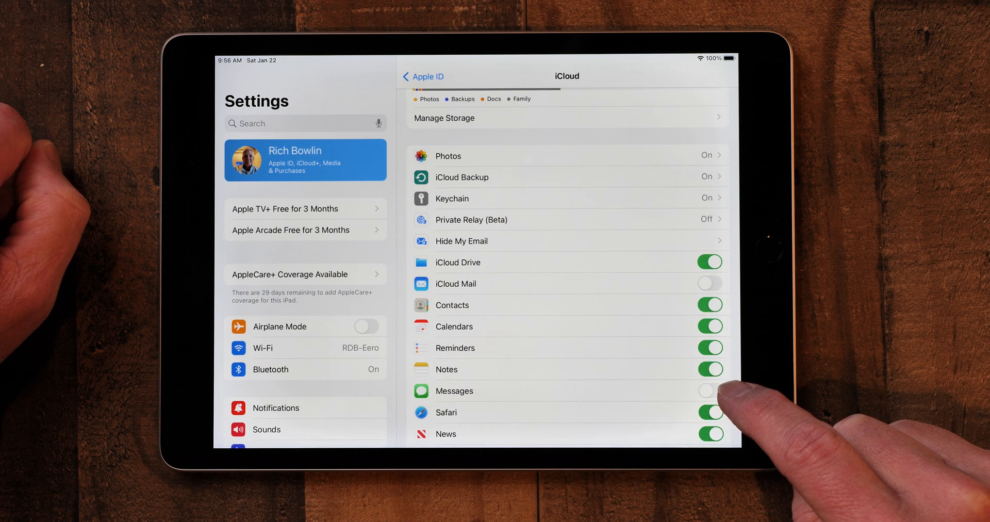
left_click(710, 369)
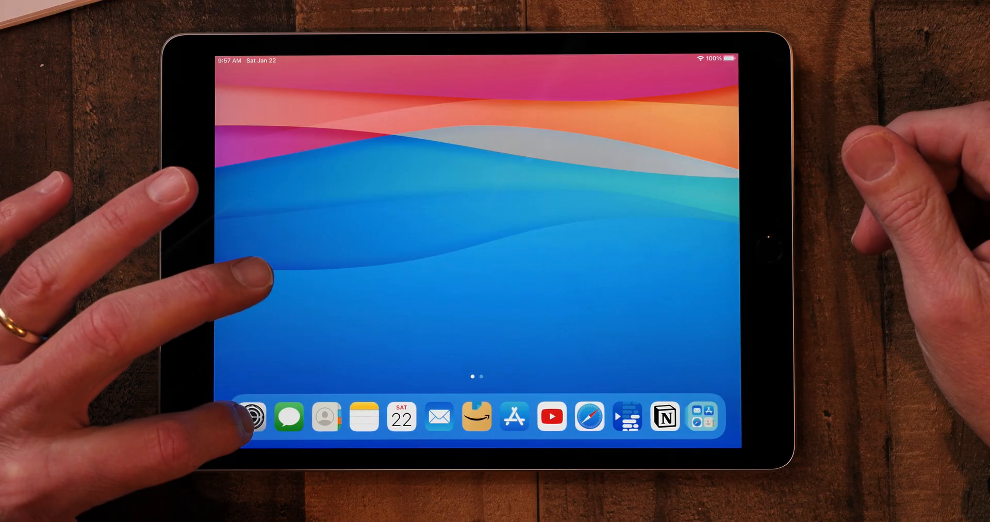
- Reopen Settings, go to Notes and bring up the Lines & Grids style choices
left_click(251, 416)
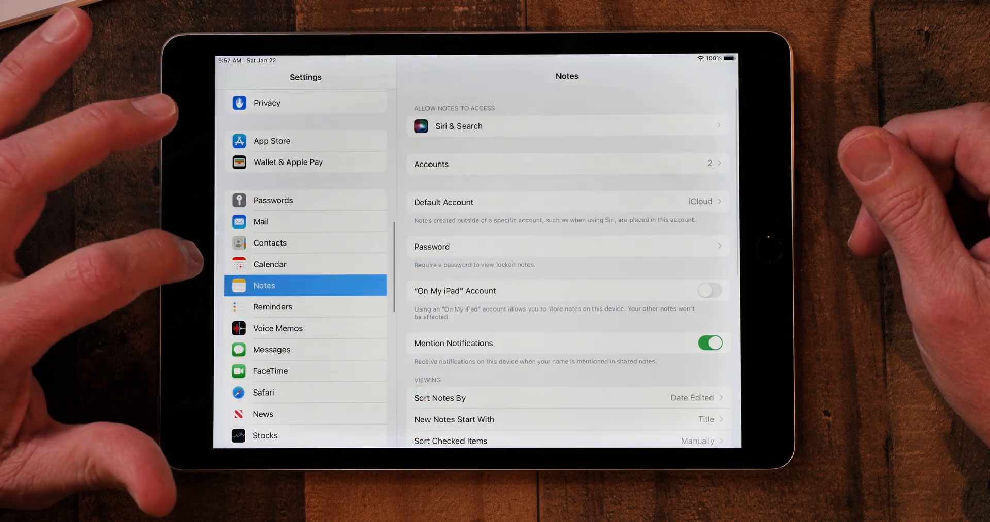
scroll("down", 3)
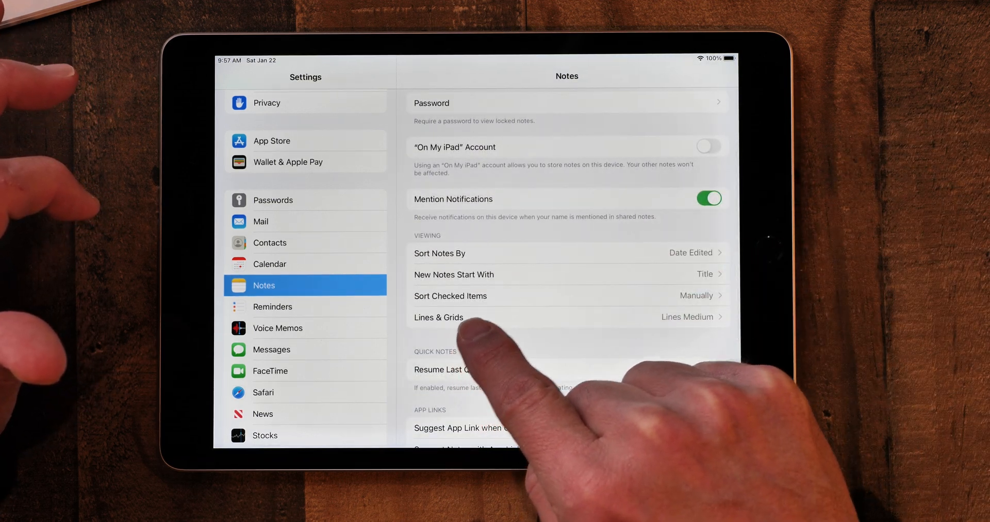
left_click(438, 318)
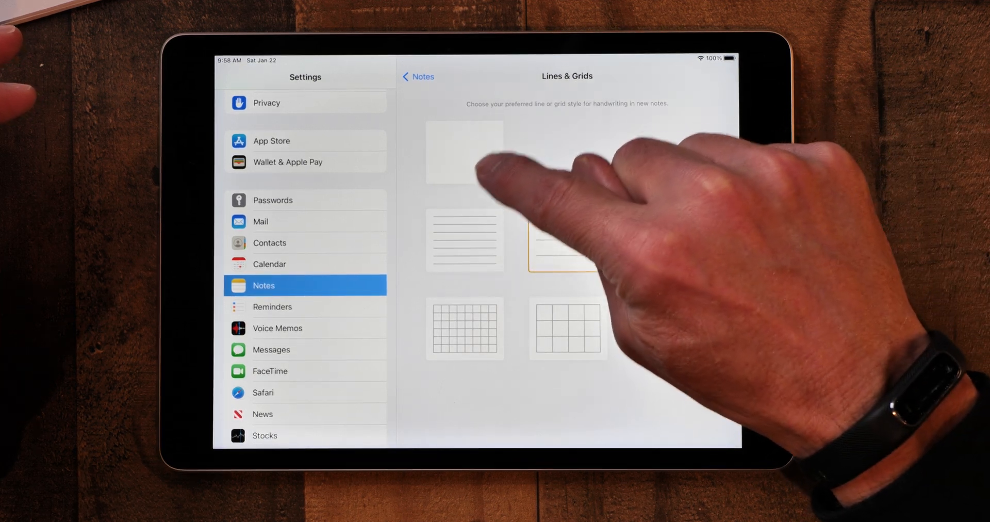
- Try narrow lines and the small grid, then settle on medium-spaced lines for new notes
left_click(463, 239)
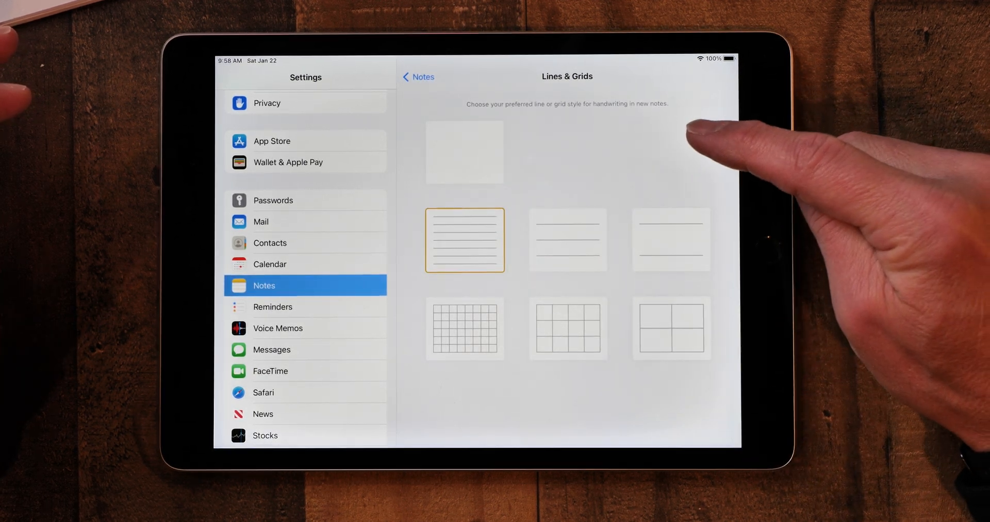
left_click(566, 239)
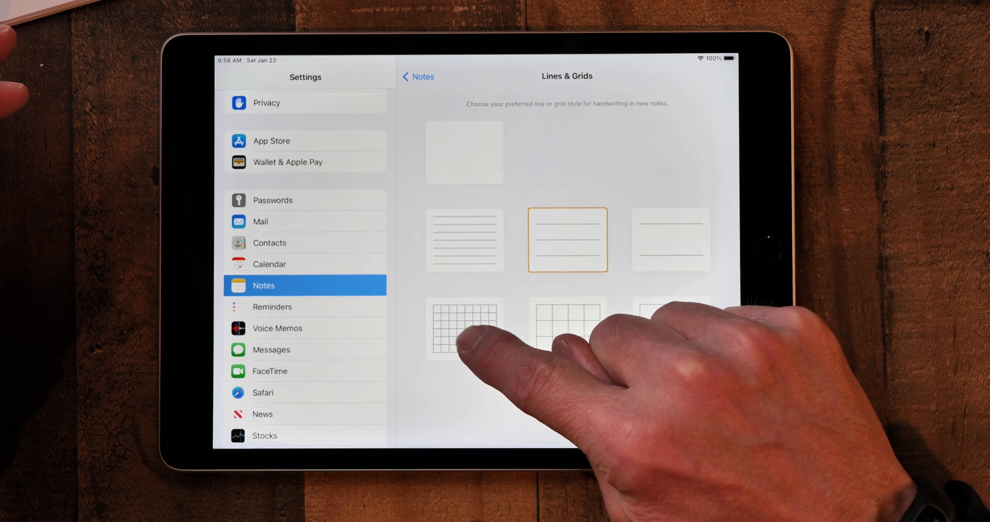
left_click(464, 328)
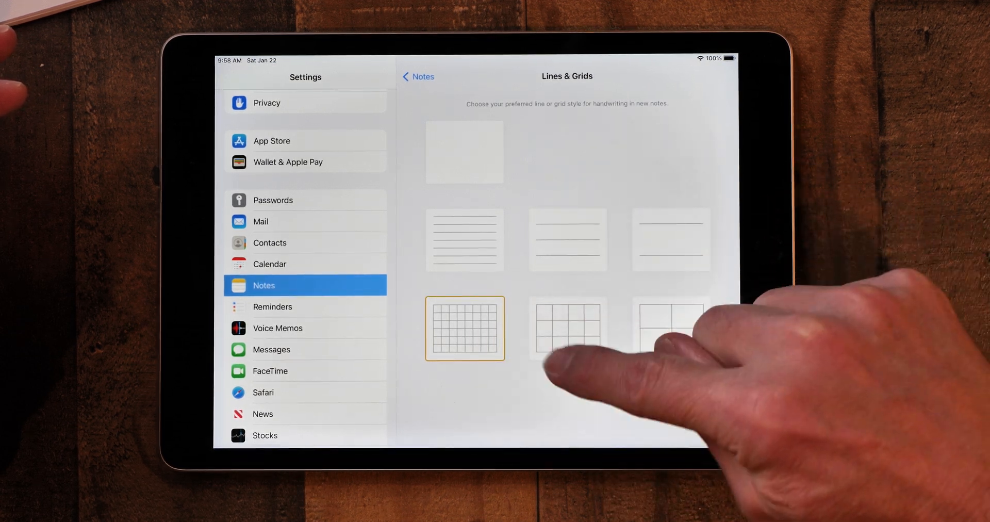
left_click(567, 239)
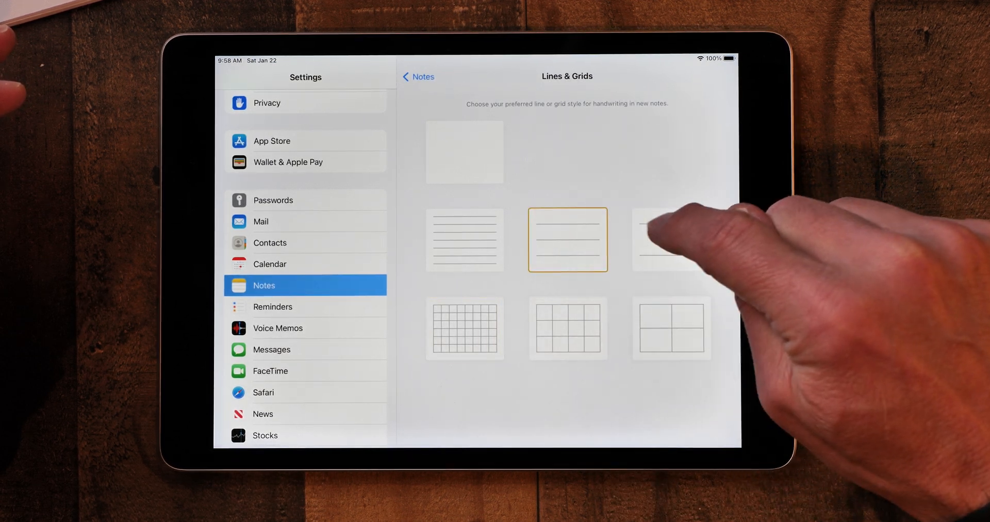
mouse_move(663, 239)
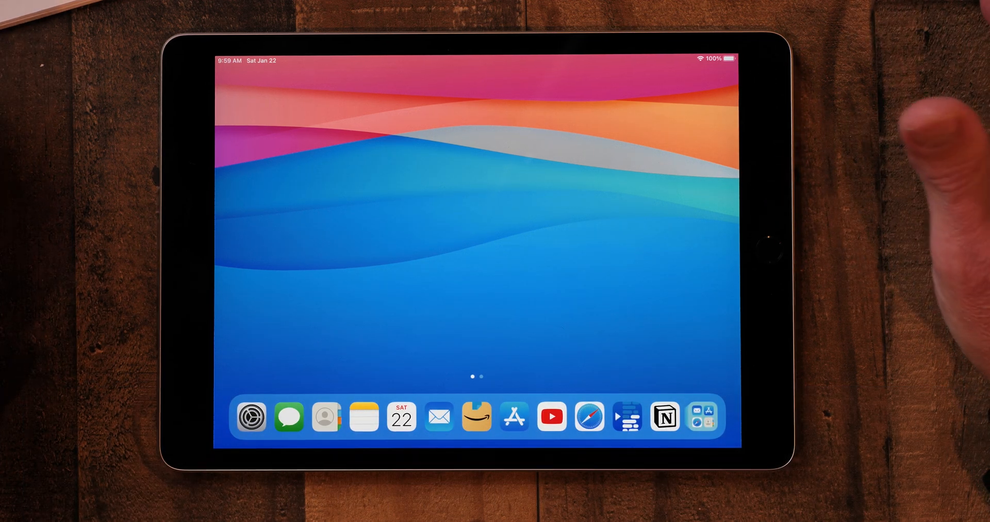
- Launch Notes from the Dock and create a new blank note
left_click(361, 417)
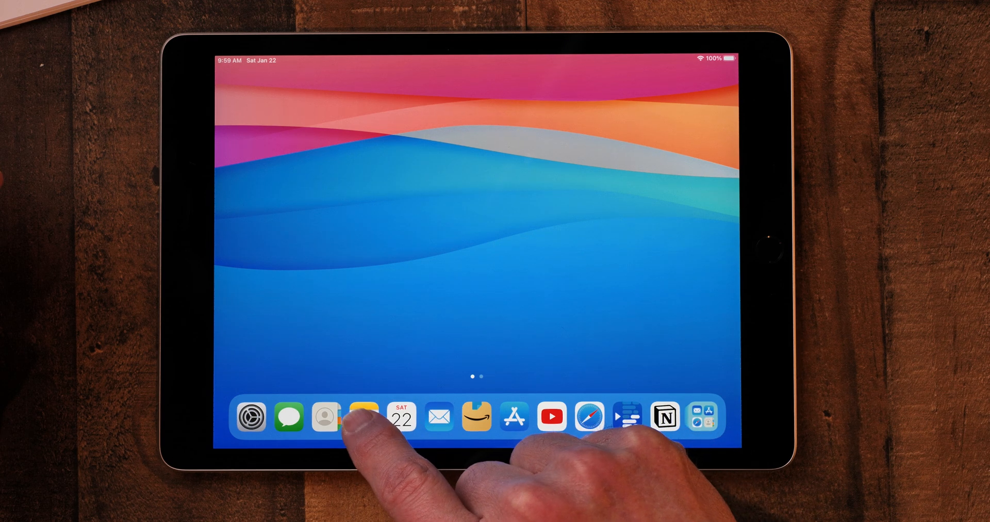
left_click(362, 417)
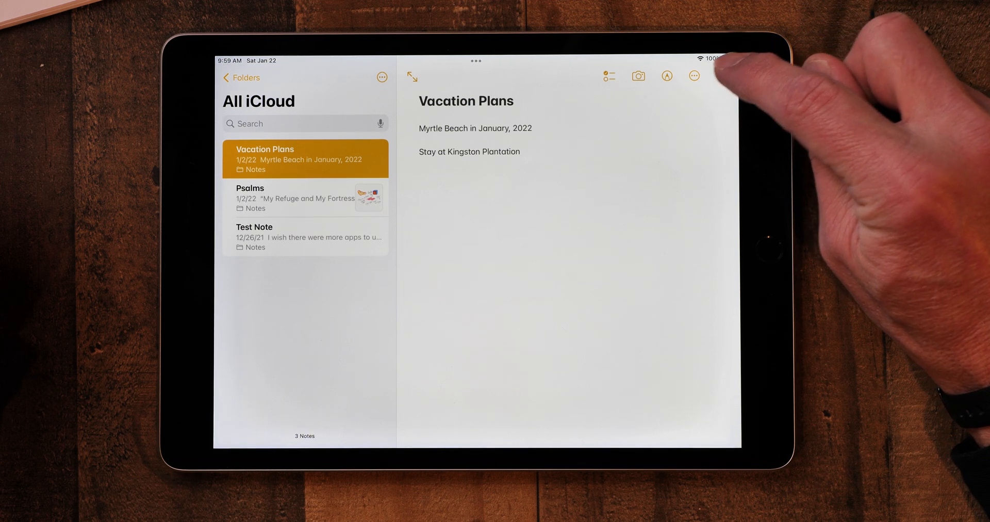
left_click(722, 77)
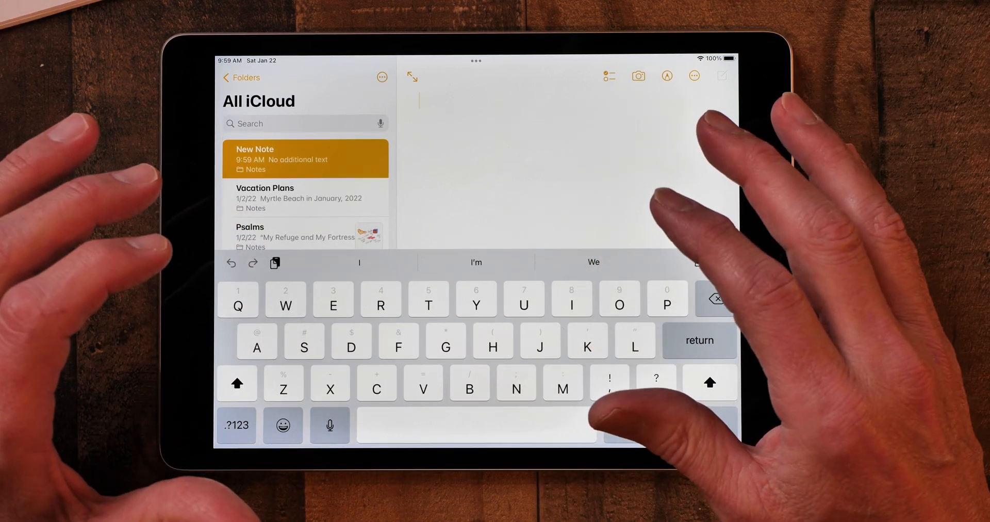
- Title the note 'Shark Vacuum Cleaner' and add the line 'Purchased: 1/17/22'
type("s")
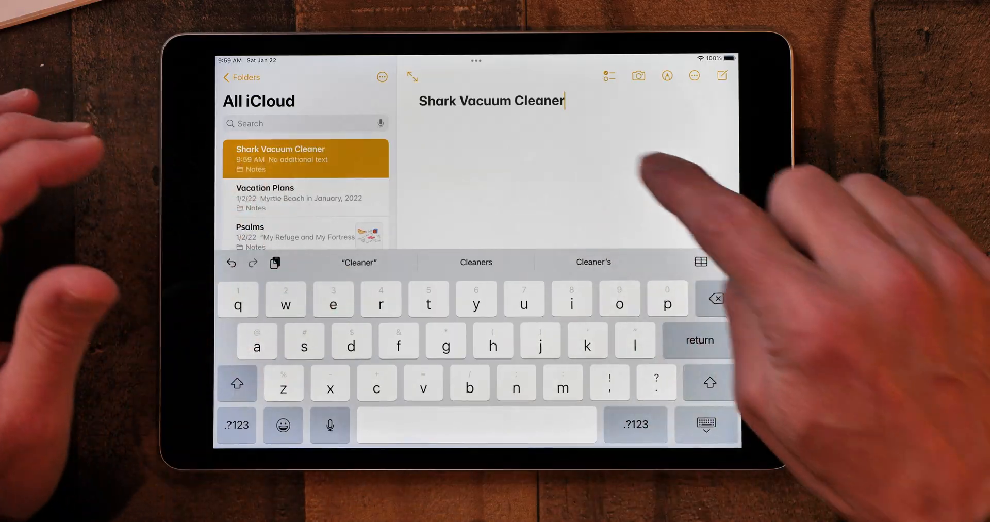
key("return")
type("P")
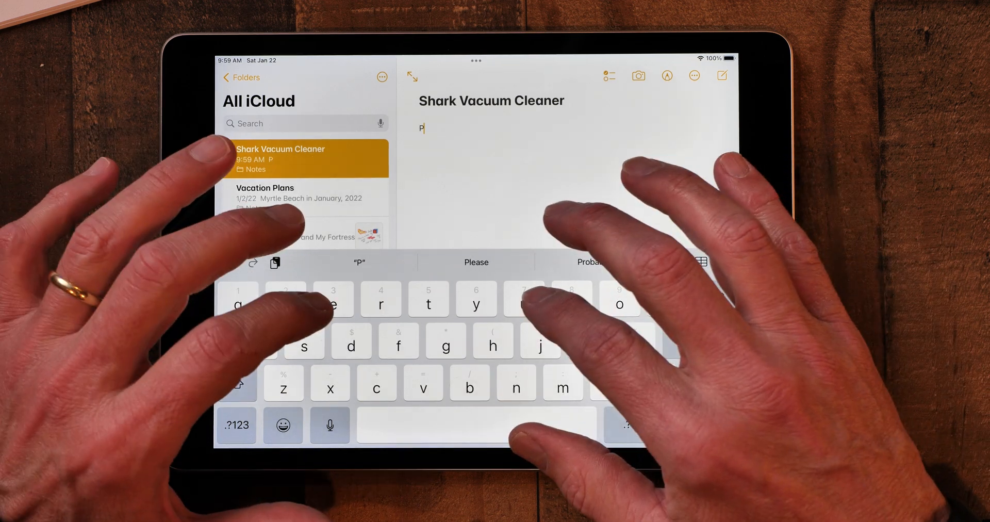
type("urchased:")
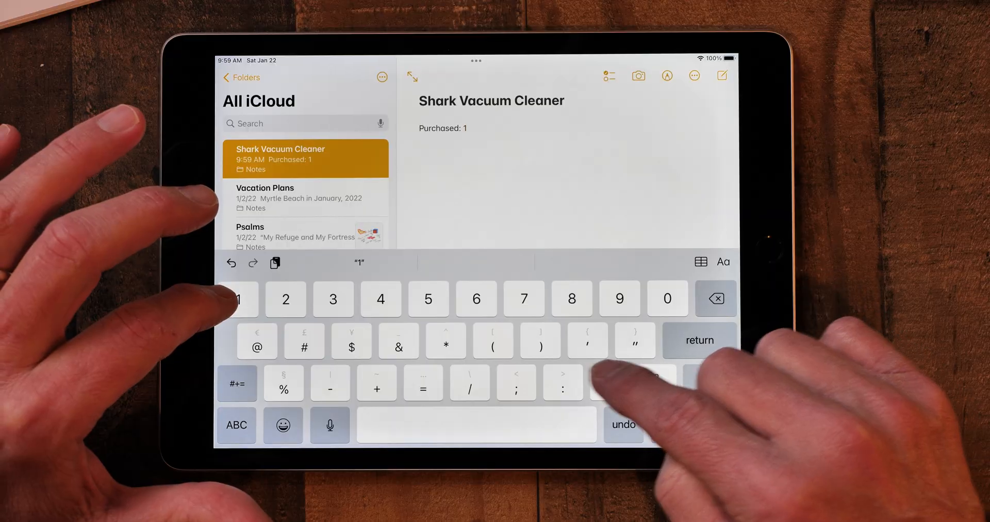
type("1/17/22")
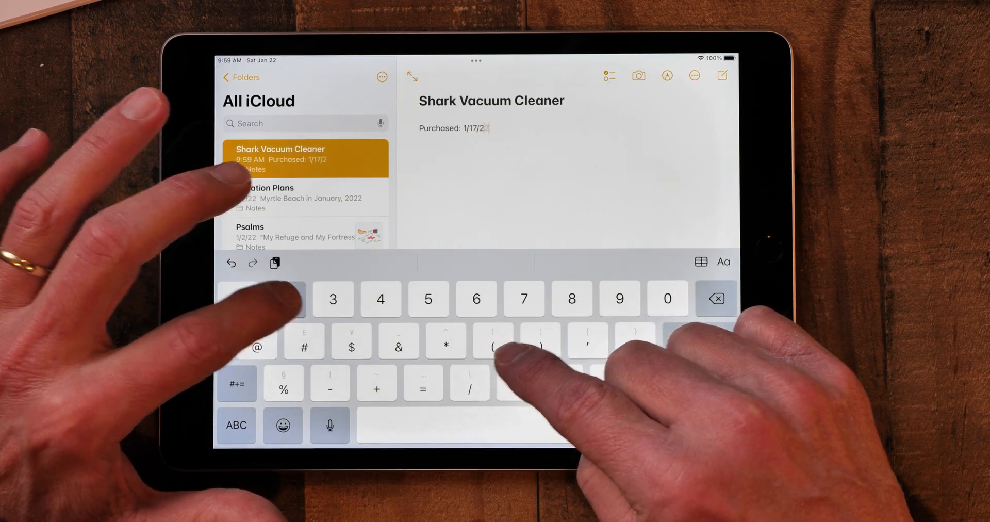
left_click(236, 424)
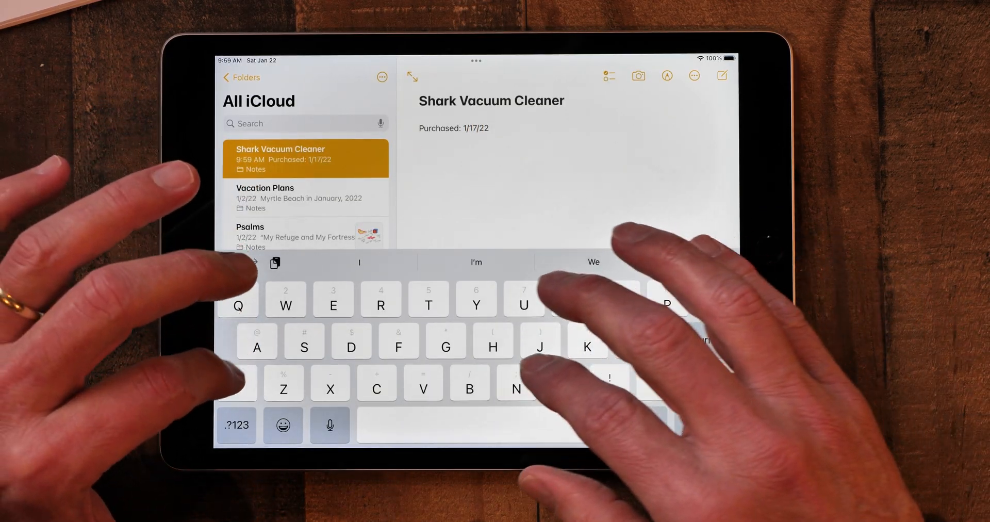
- Add the store line 'Bed Bath' and switch the note to handwriting
type("Bed B")
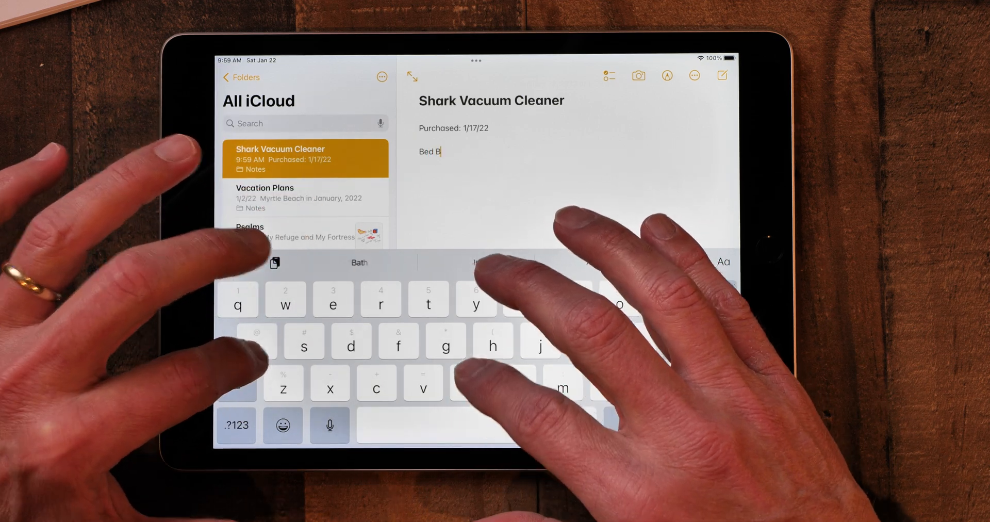
type("ath")
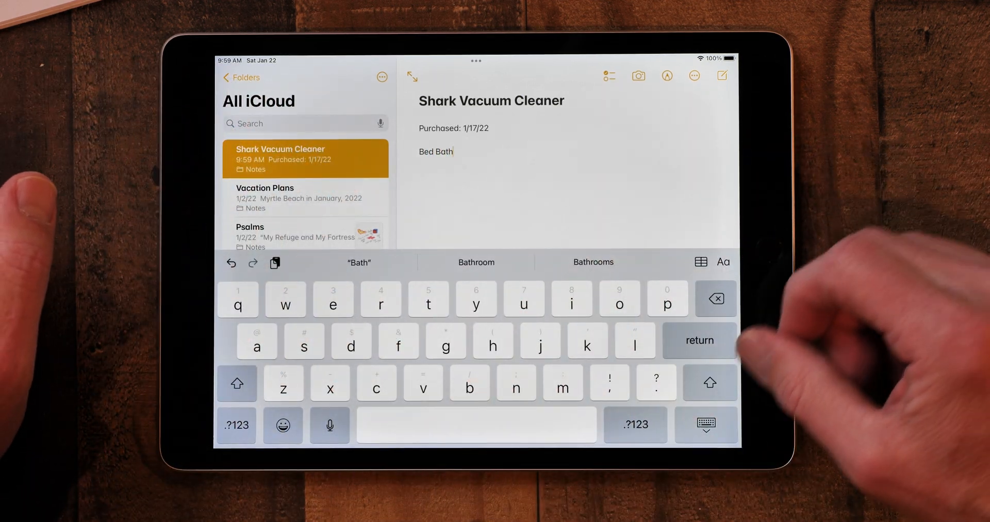
left_click(705, 425)
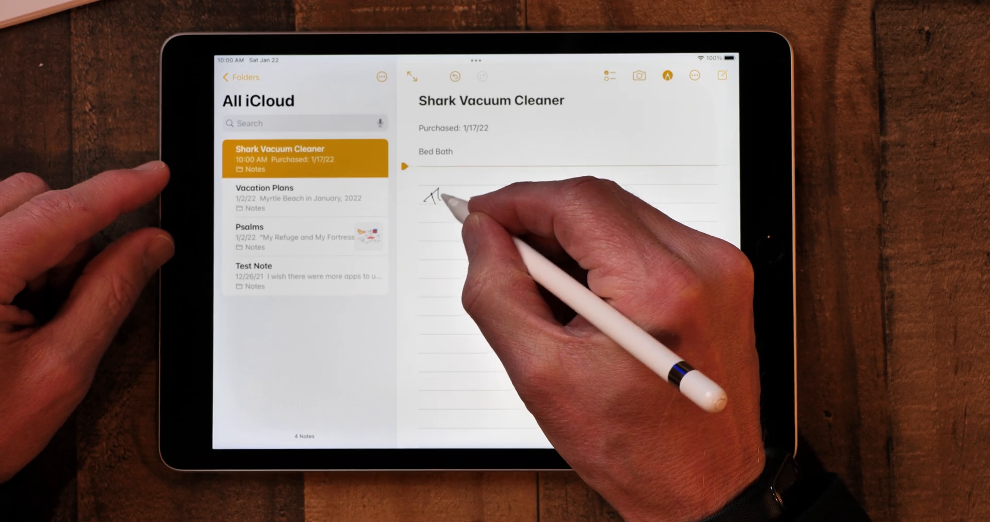
- Handwrite 'This is a great Vac' and 'Yes!' on the lined area with the pen
left_click_drag(429, 196, 530, 202)
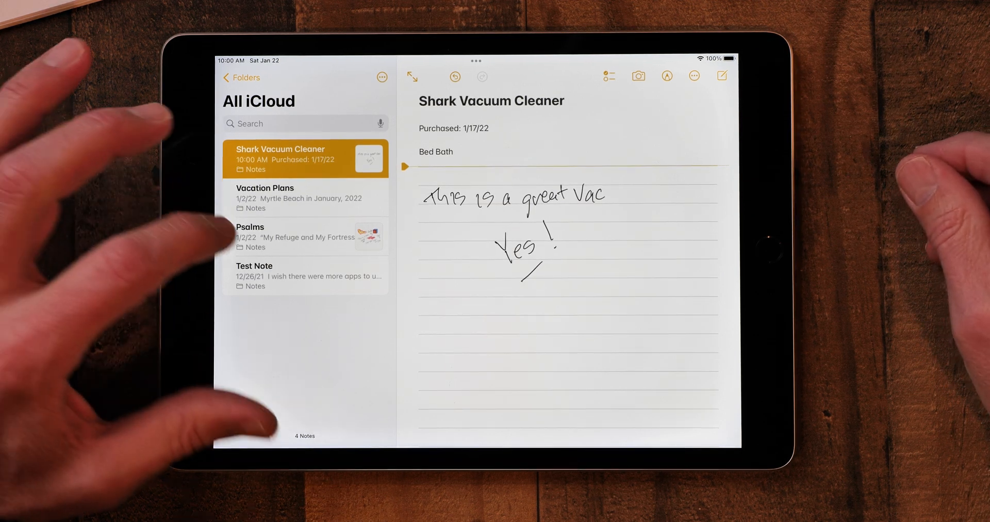
left_click(297, 236)
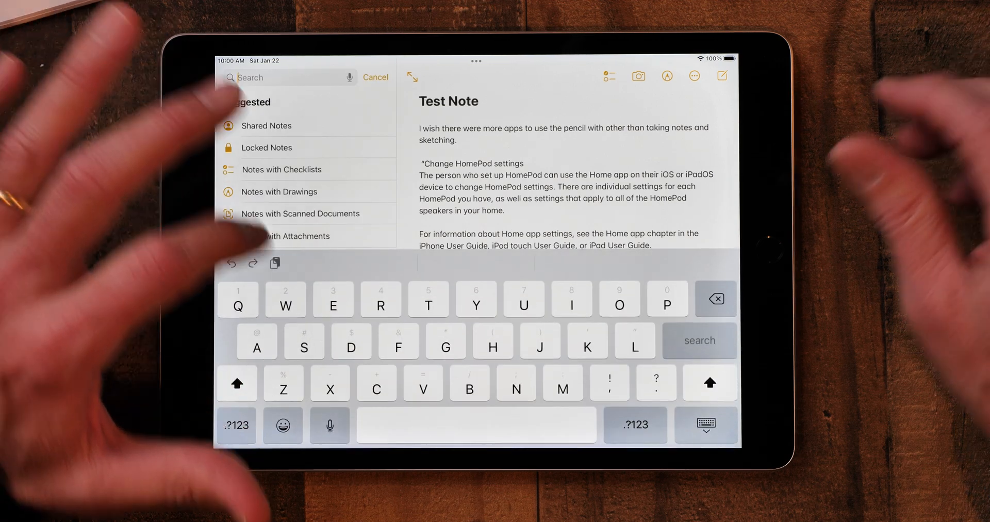
- Search notes for 'Shark' and open the Shark Vacuum Cleaner note from the results
type("Shark")
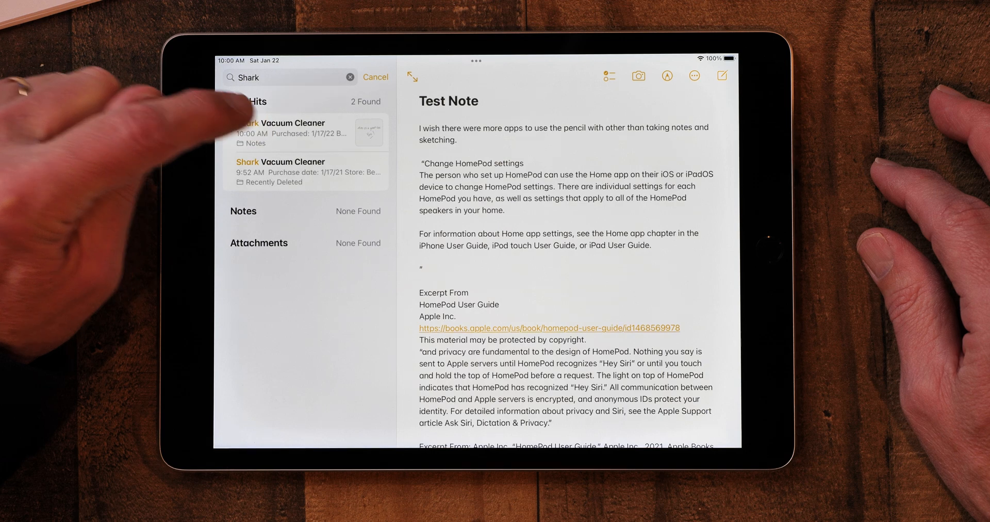
left_click(305, 133)
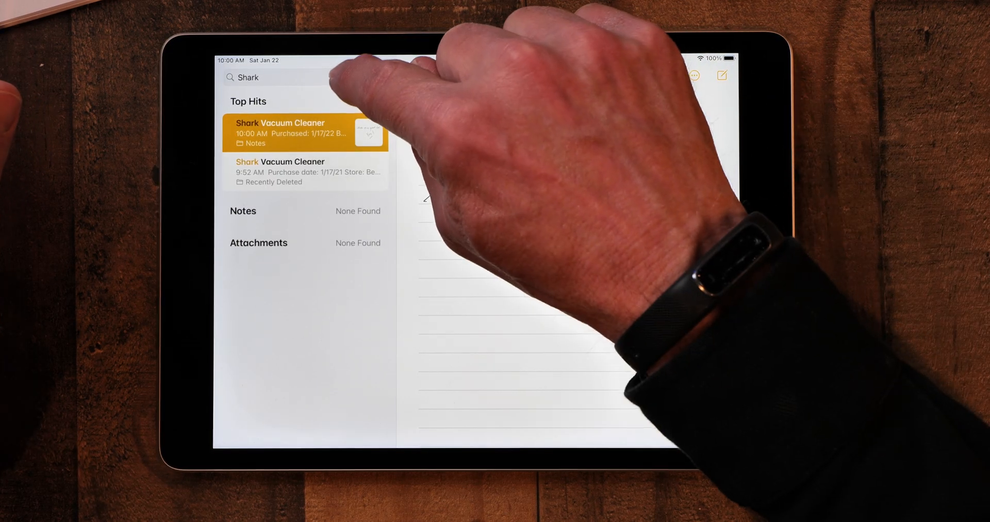
- Search for the handwritten word 'Yes', find the Shark note in Top Hits, then leave search
left_click(303, 133)
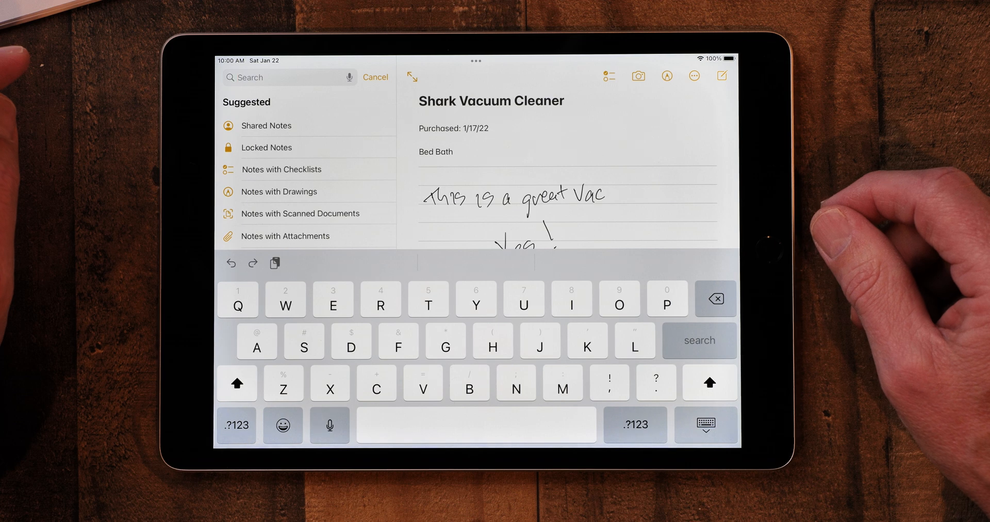
left_click(705, 425)
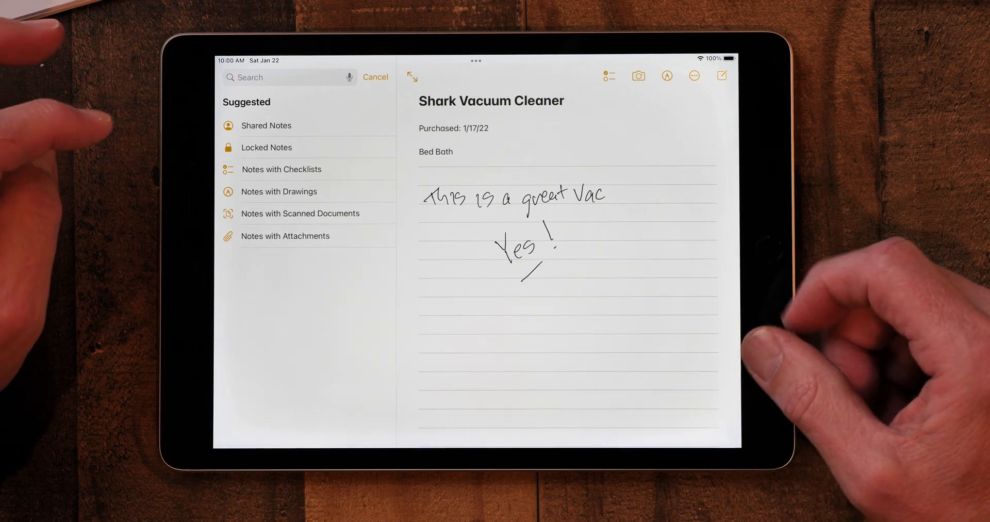
left_click(376, 76)
type("Yes")
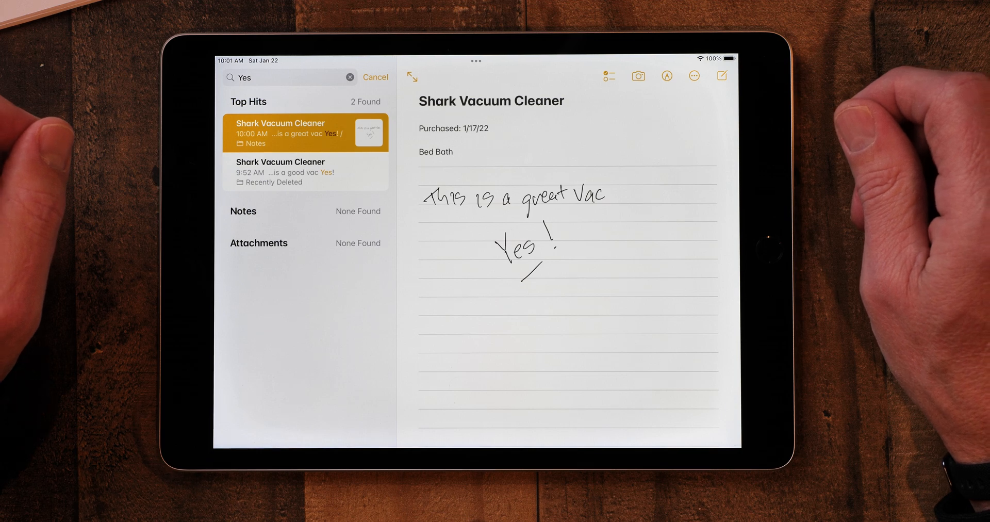
left_click(375, 77)
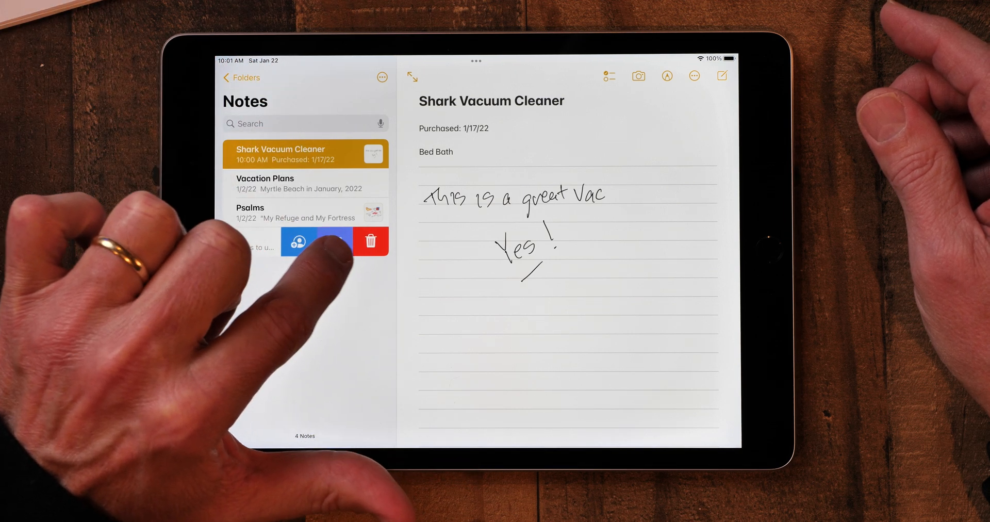
- Remove the note listed below Psalms from the Notes folder
left_click(370, 240)
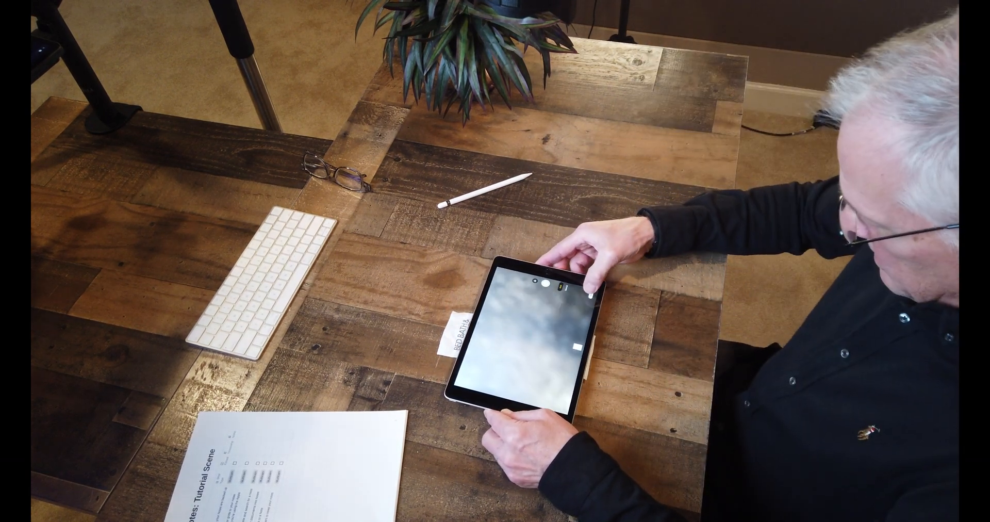
- Scan the Bed Bath & Beyond receipt and save it into the Shark Vacuum Cleaner note
left_click(568, 284)
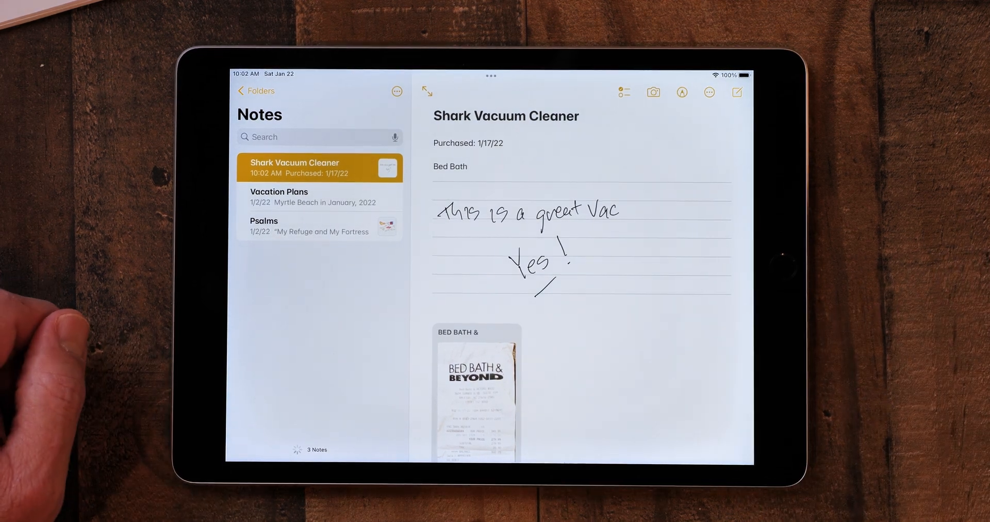
scroll("down", 3)
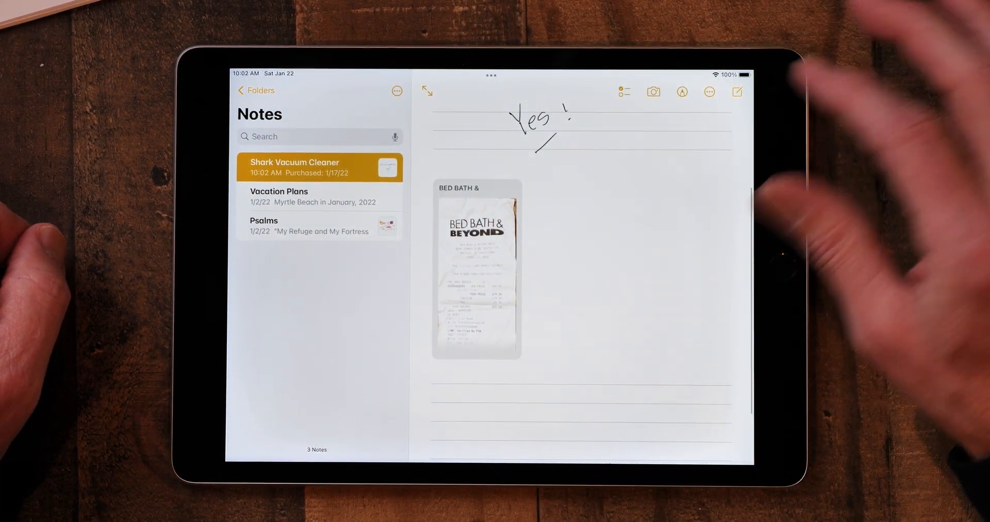
left_click(475, 265)
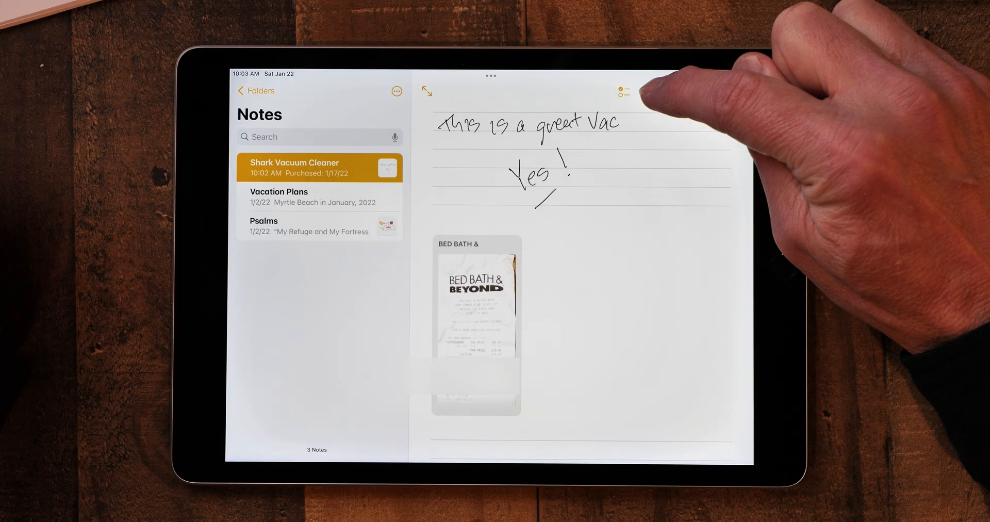
- Insert the begin-together.com image from the photo library below the receipt
left_click(652, 91)
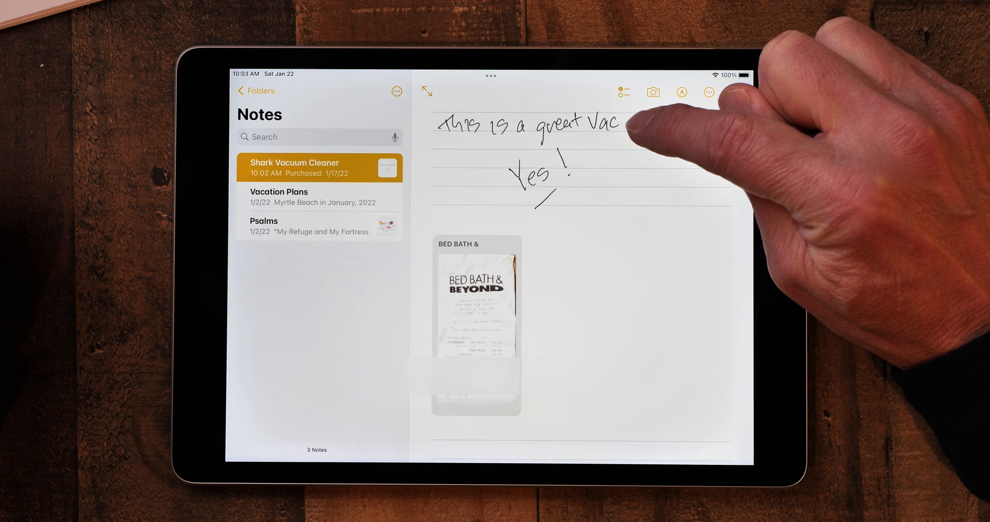
left_click(652, 93)
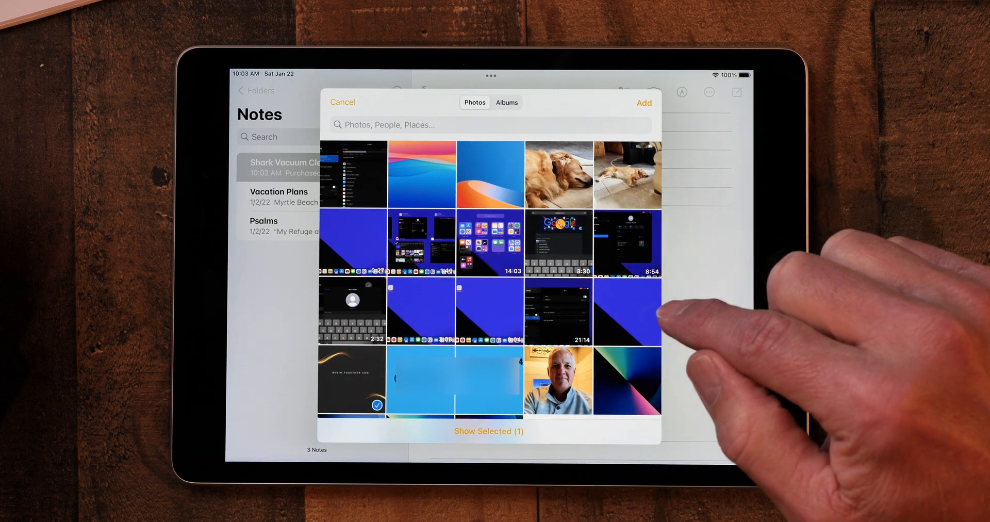
left_click(644, 102)
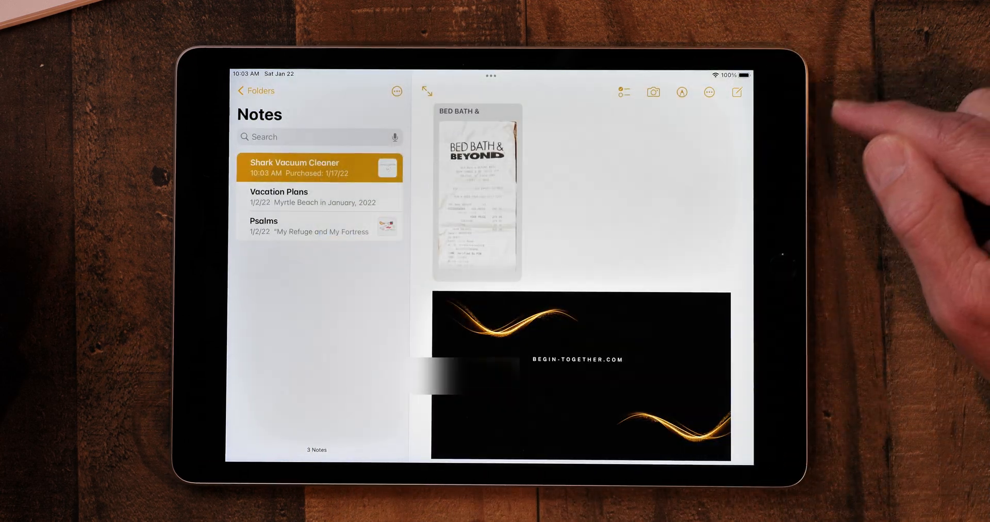
scroll("down", 3)
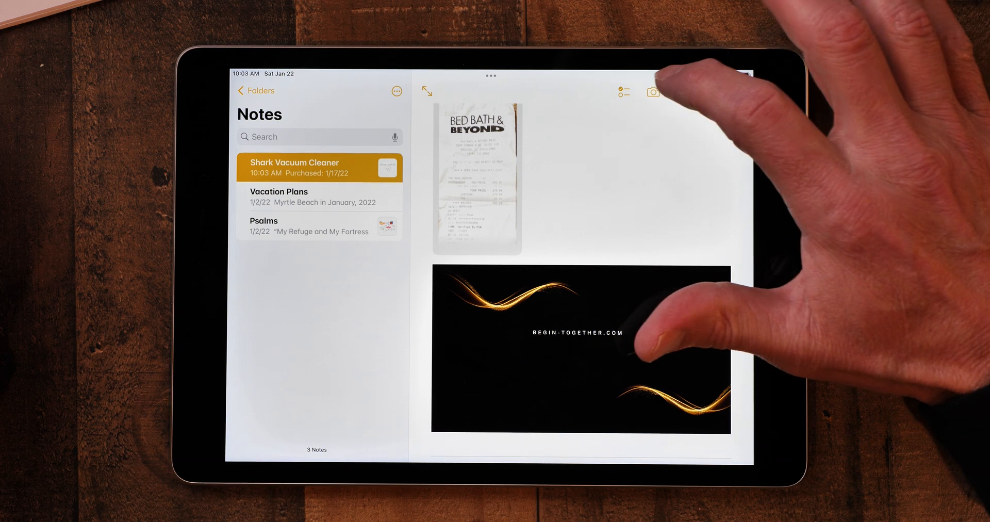
- Shoot a new camera photo of the potted plant and place it below the begin-together image
left_click(653, 92)
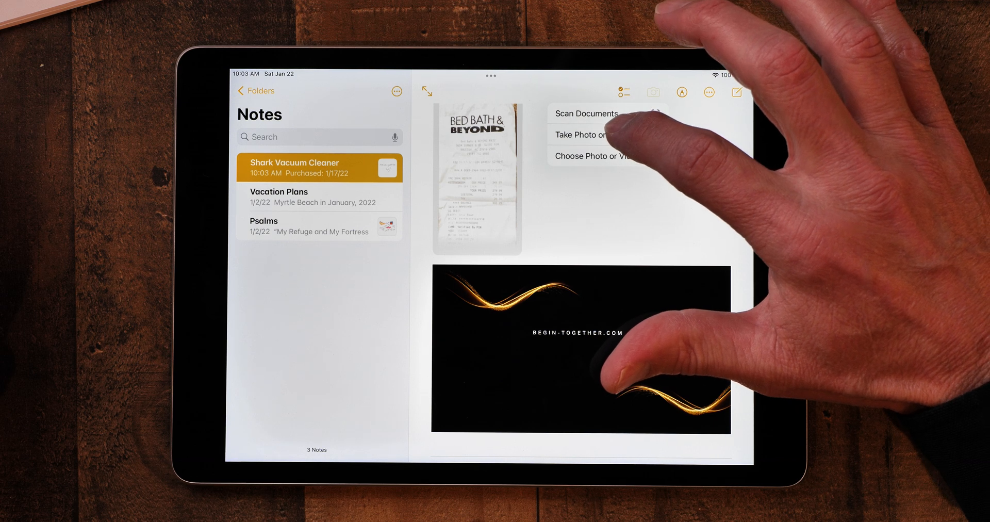
left_click(581, 134)
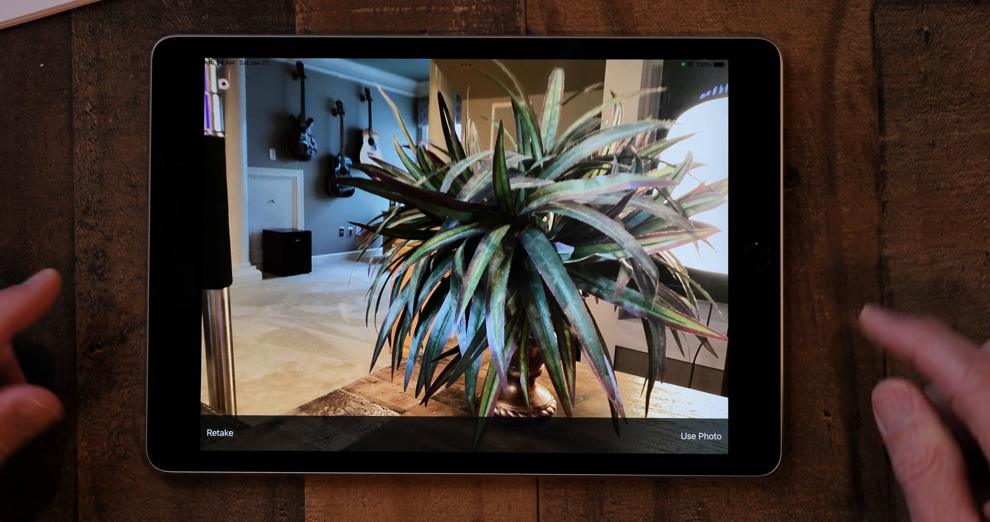
left_click(698, 436)
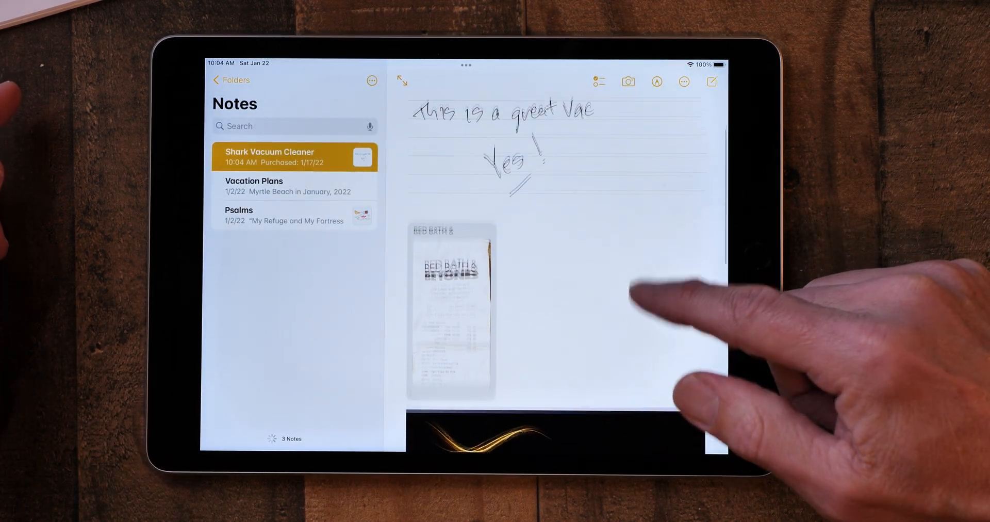
scroll("down", 3)
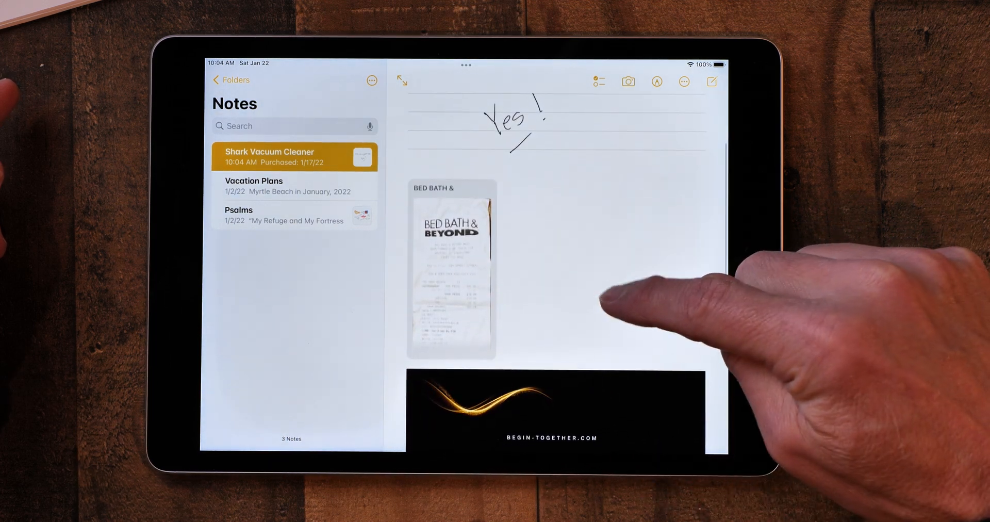
scroll("down", 3)
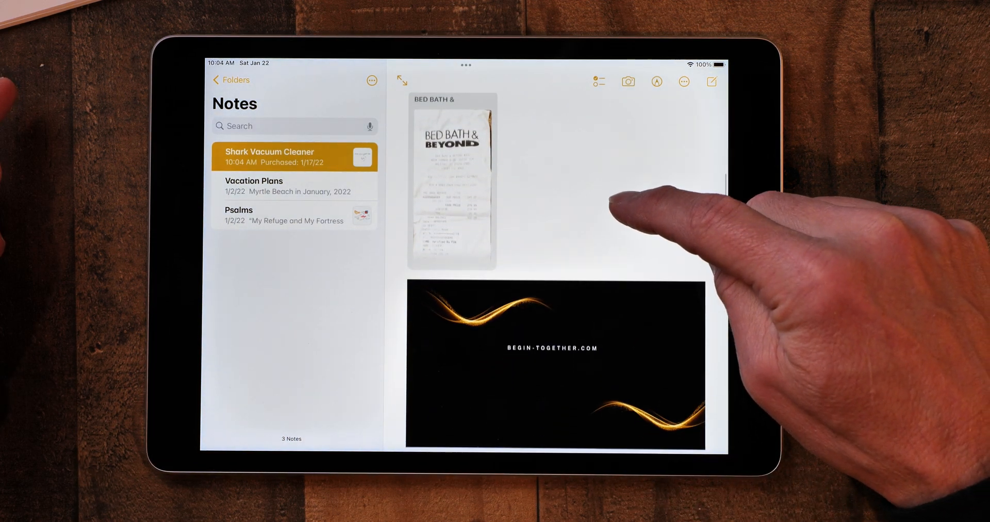
scroll("down", 3)
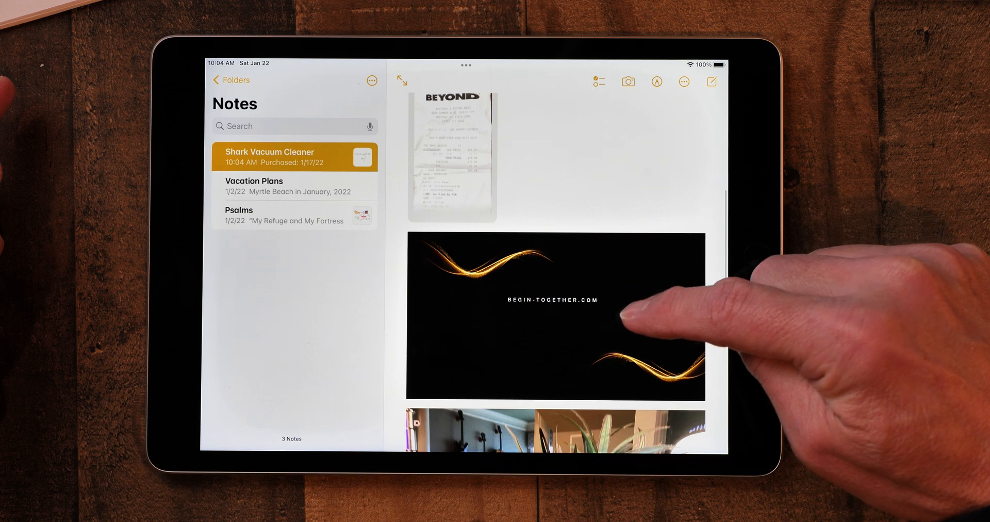
scroll("down", 3)
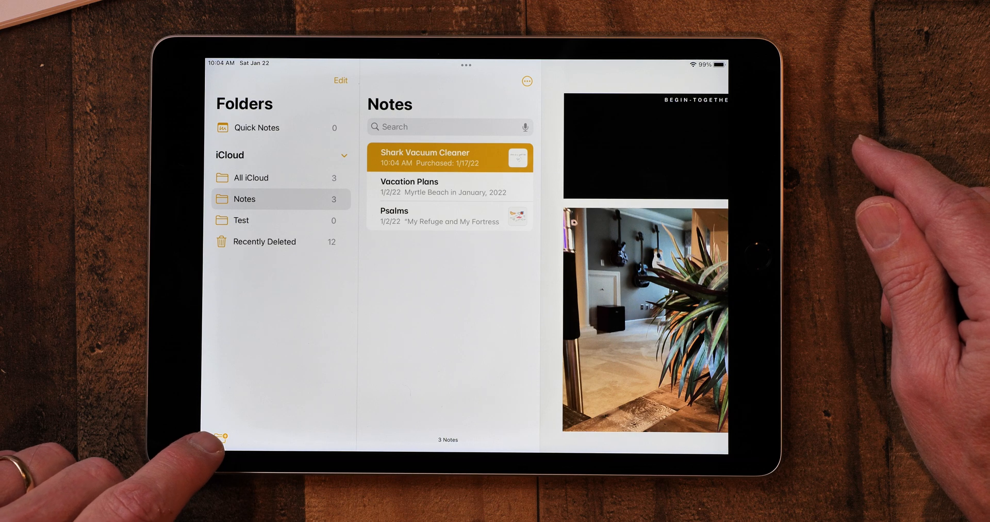
- Create a regular folder named 'Appliances' and save it for the vacuum note
left_click(221, 434)
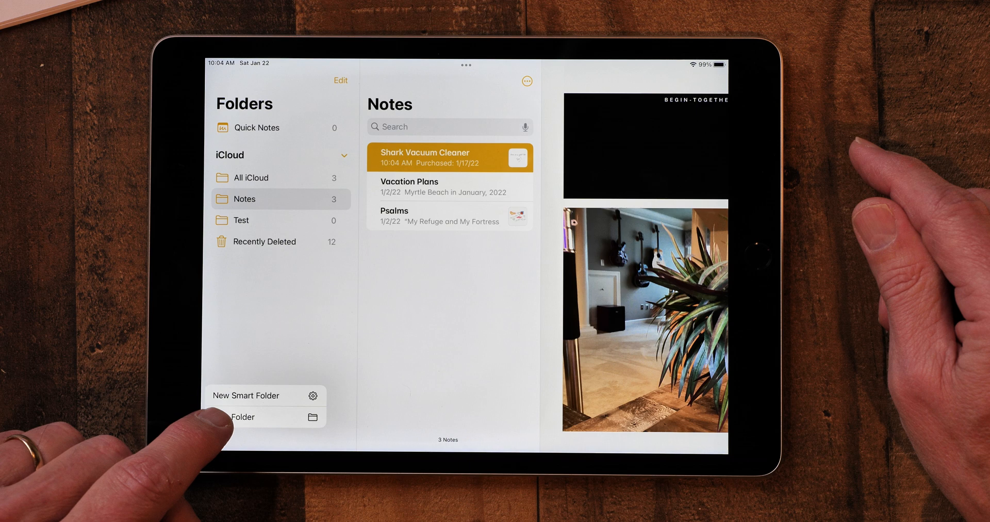
left_click(243, 417)
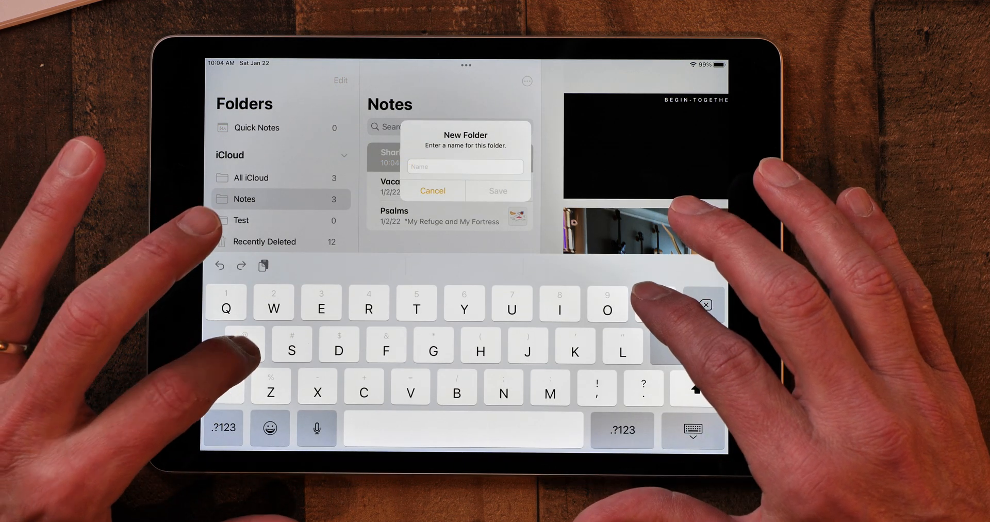
type("Appliances")
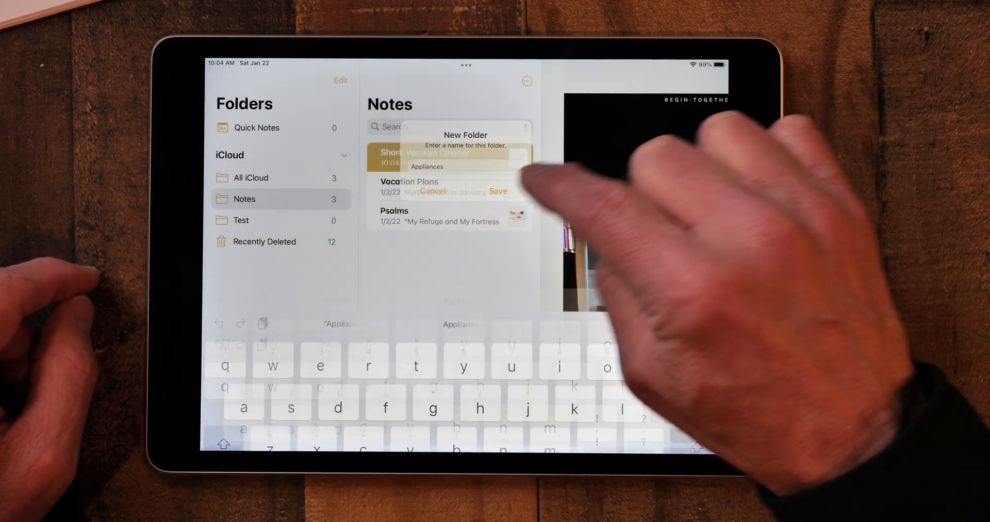
left_click(498, 191)
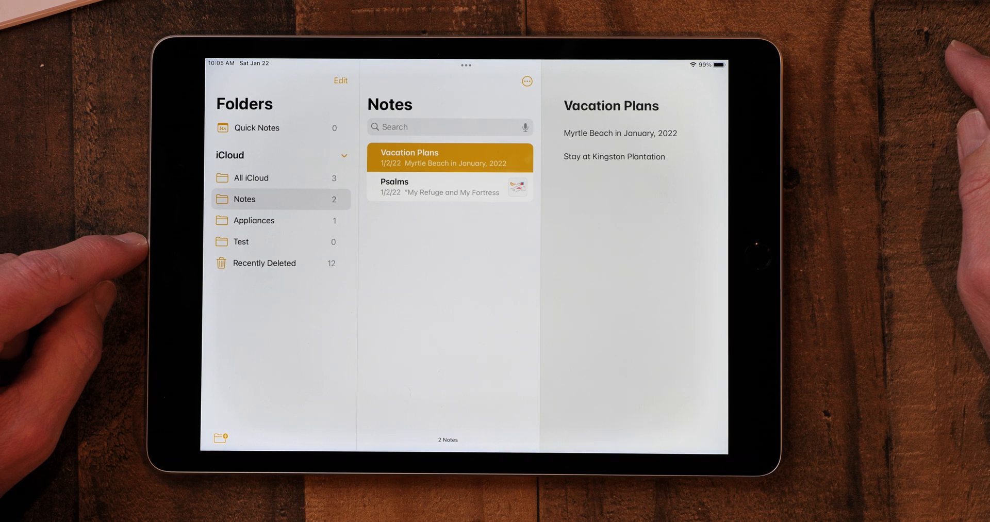
- Show the Appliances folder's contents with the Shark Vacuum Cleaner note inside
left_click(254, 220)
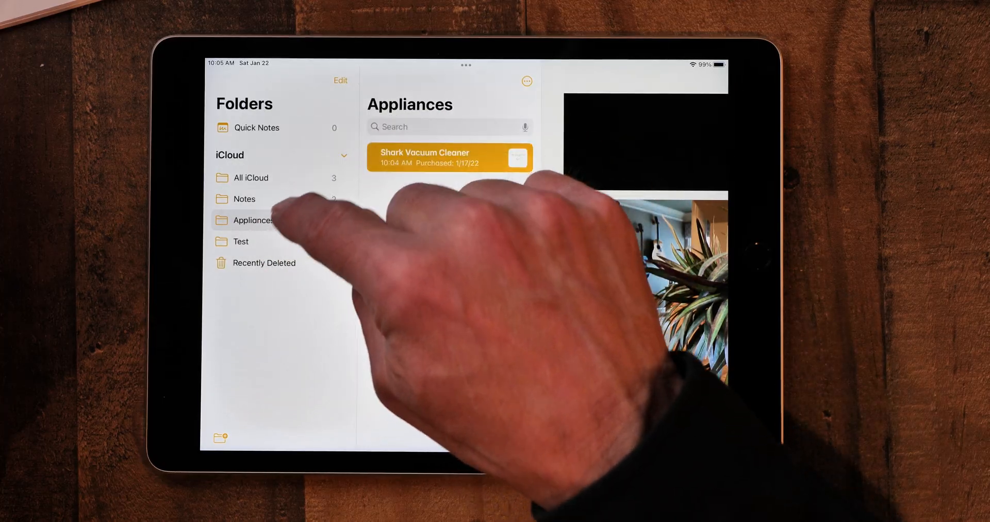
left_click(253, 220)
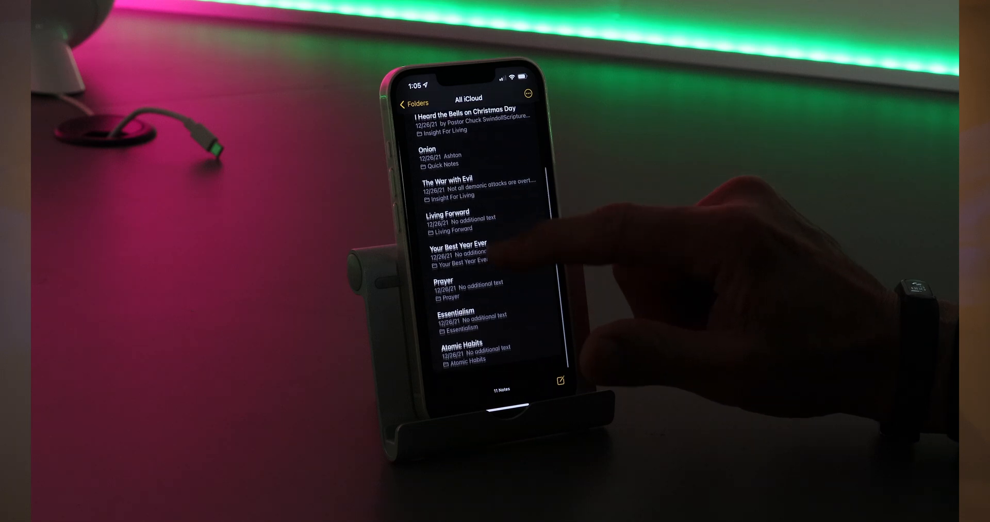
scroll("down", 3)
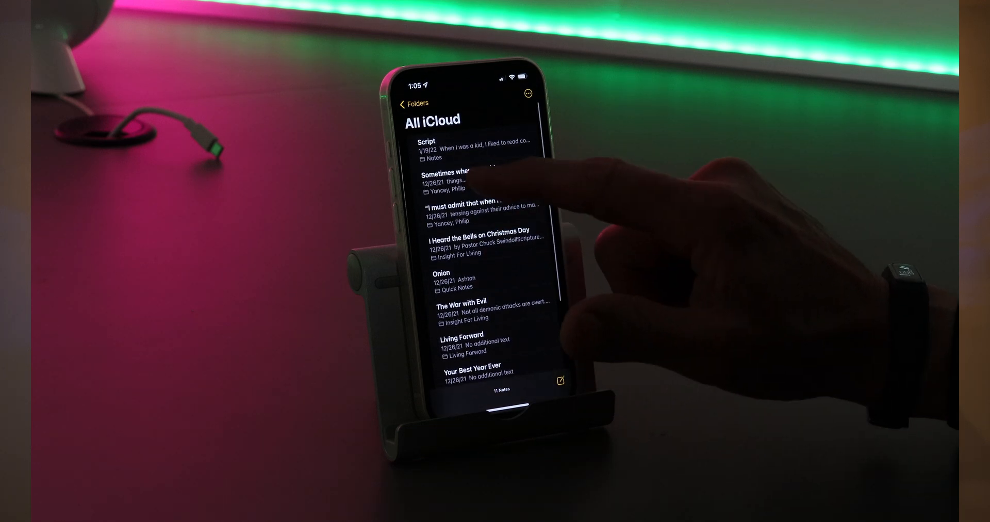